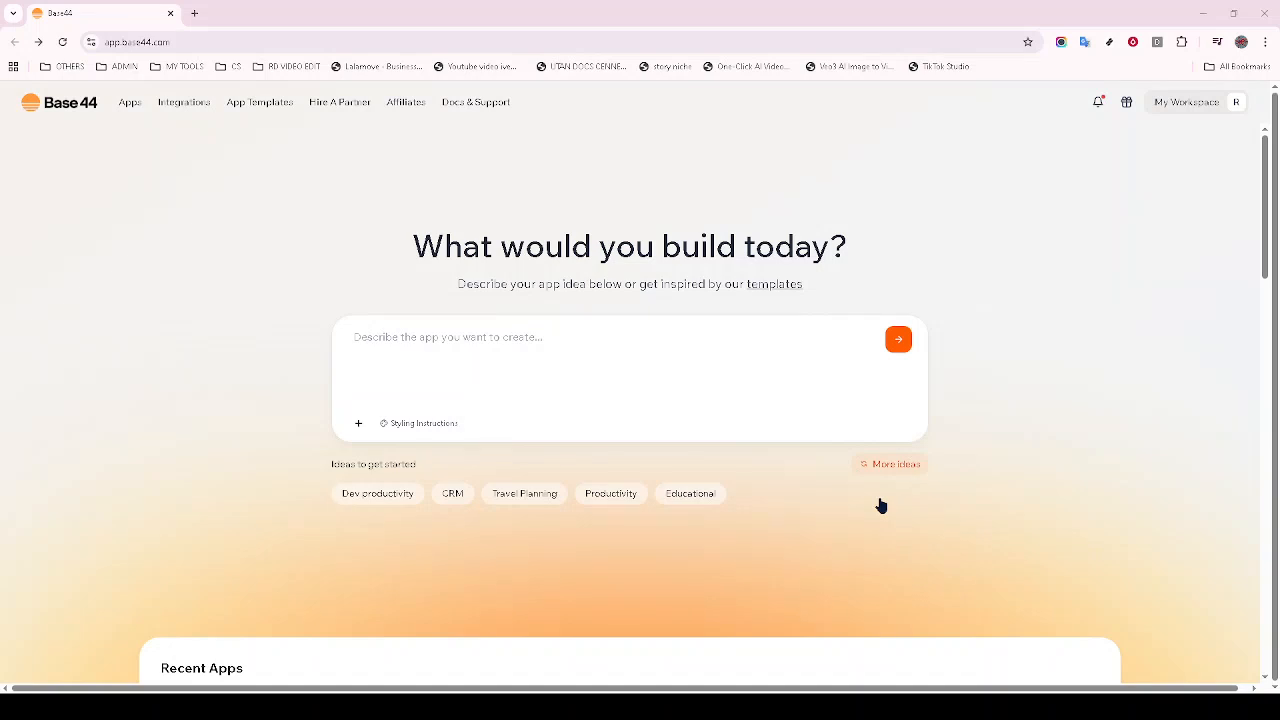
pyautogui.moveTo(718, 664)
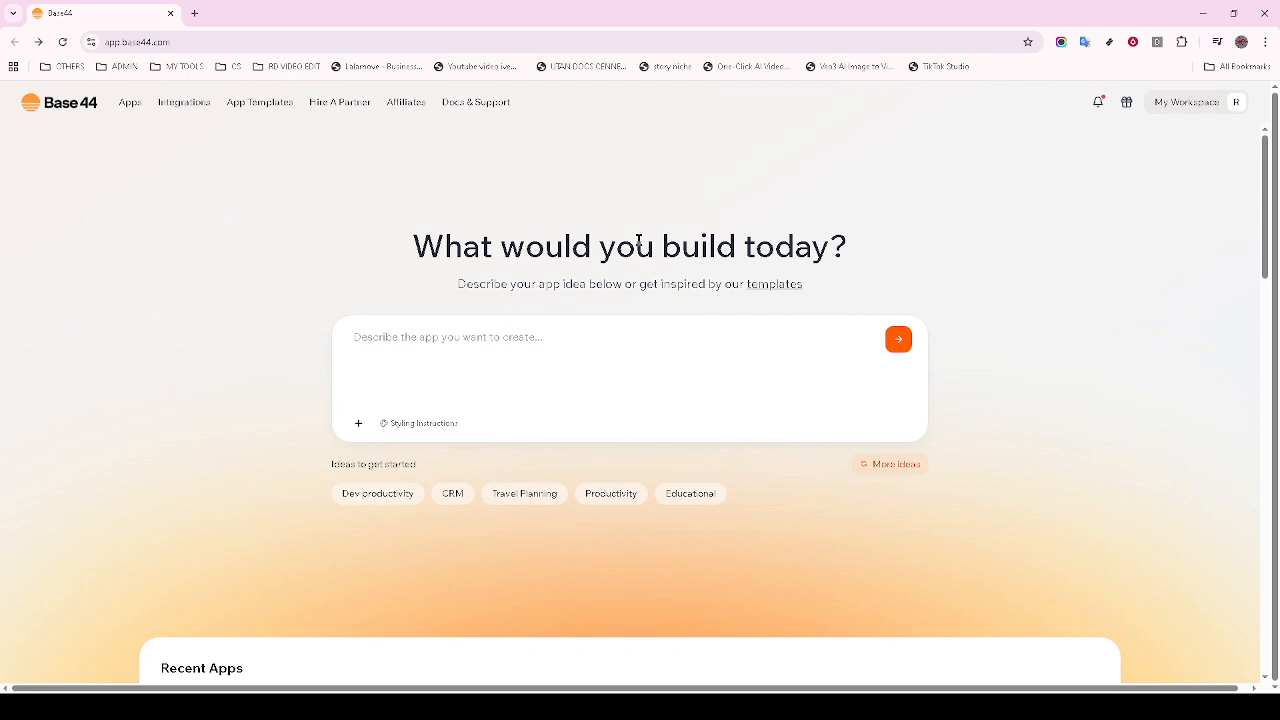
pyautogui.moveTo(536, 248)
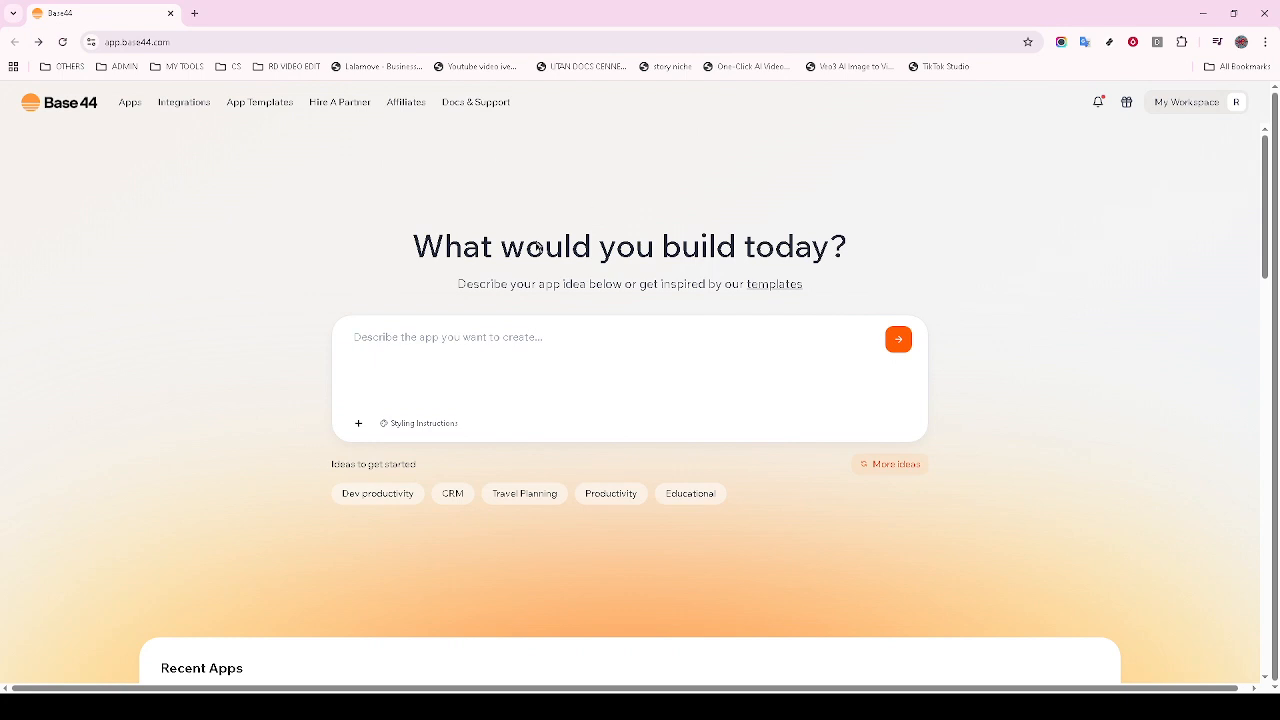
pyautogui.moveTo(752, 444)
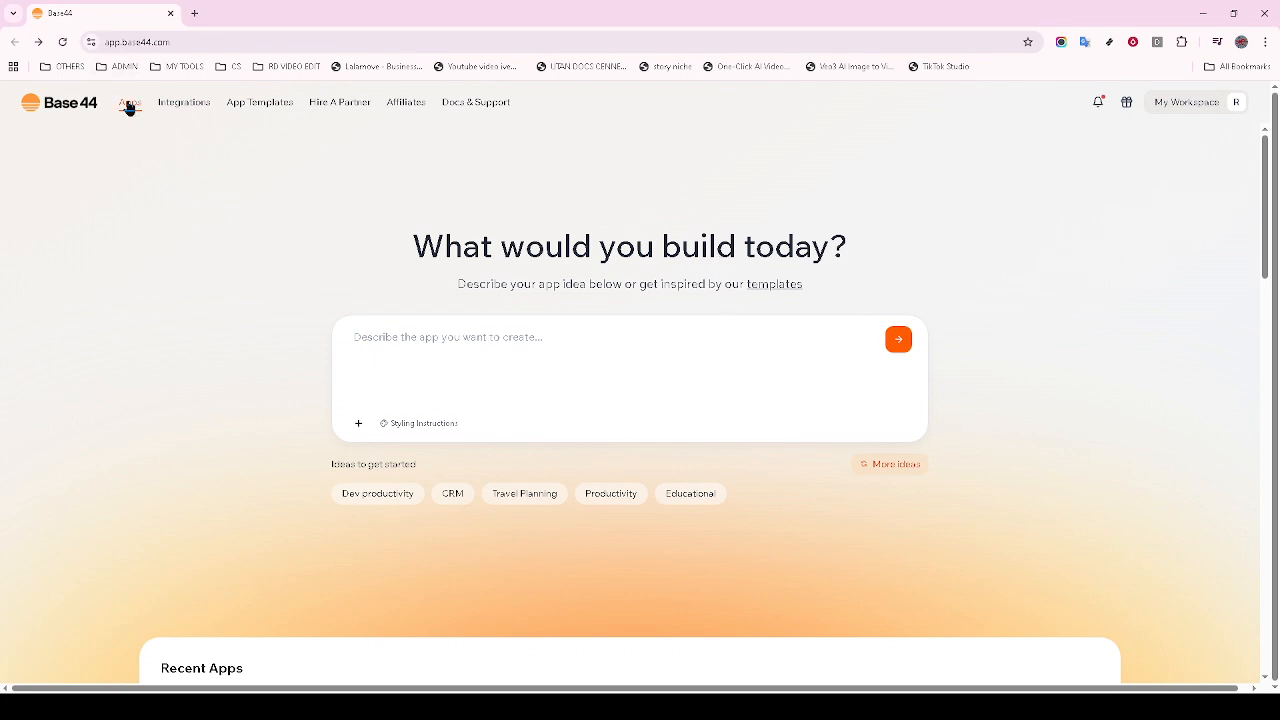
# Load the Star AI (Copy) app into the editor with its landing page previewed.
pyautogui.click(128, 102)
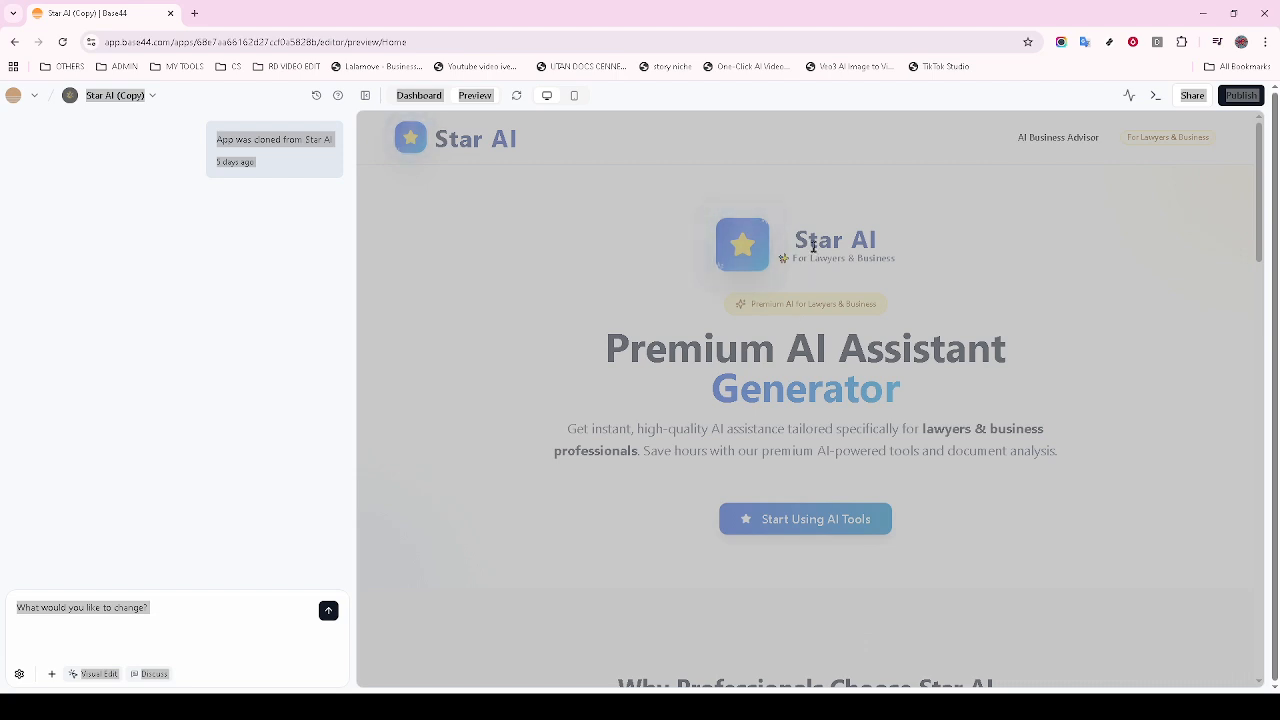
pyautogui.moveTo(280, 336)
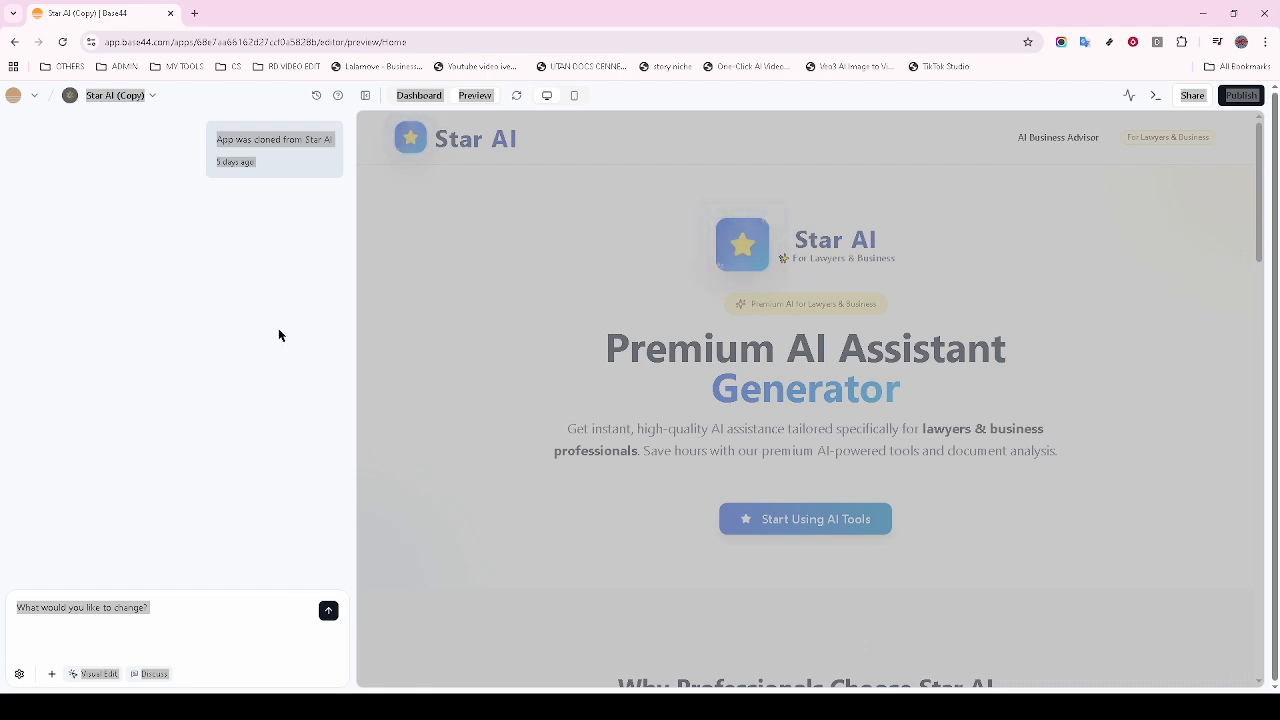